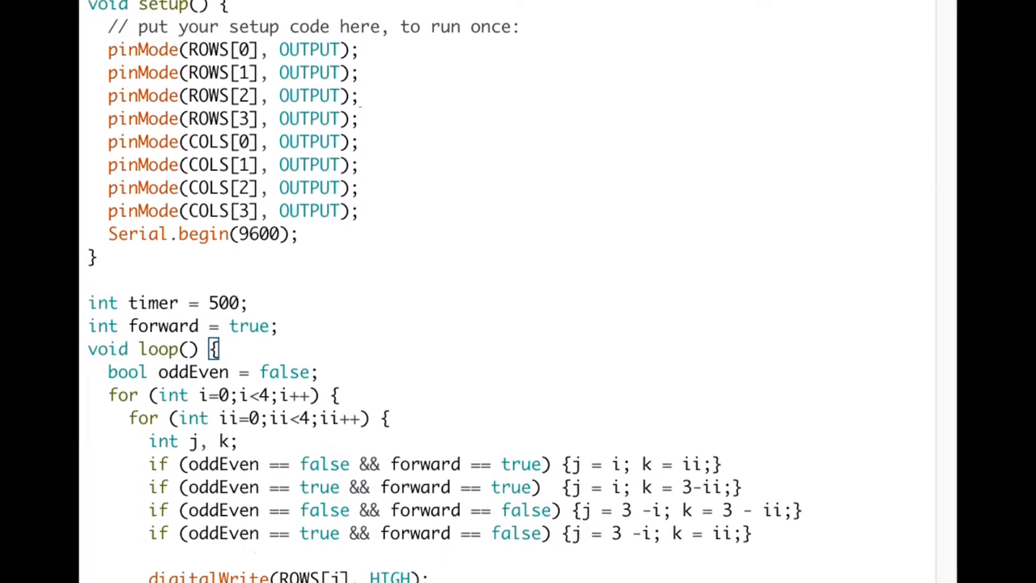
scroll("down", 3)
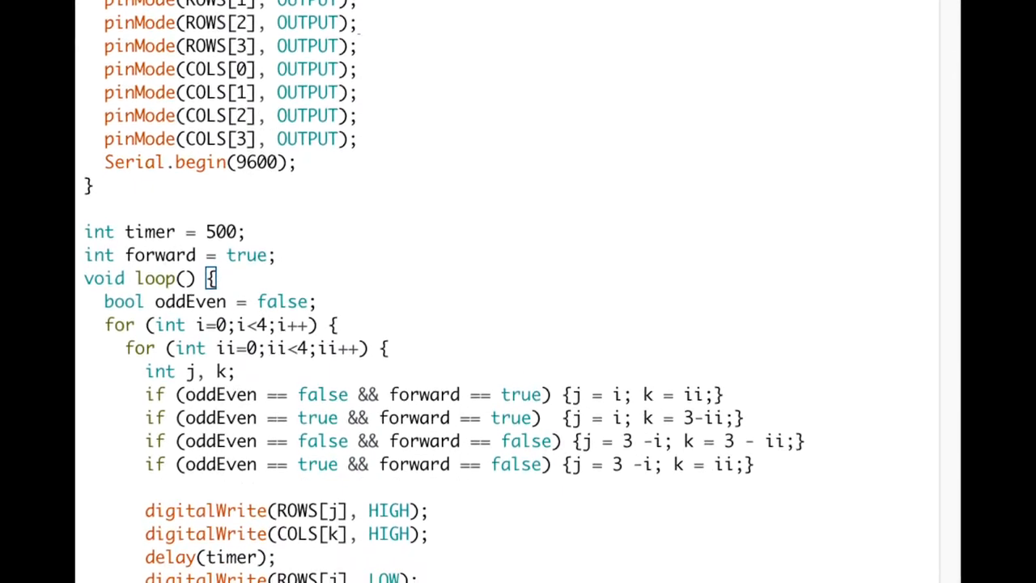
scroll("down", 3)
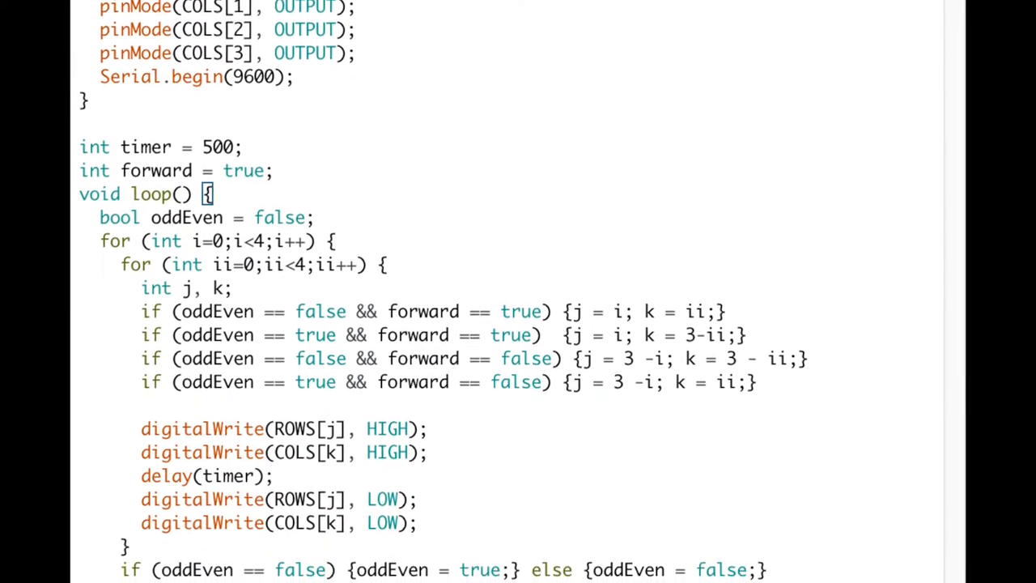
scroll("down", 3)
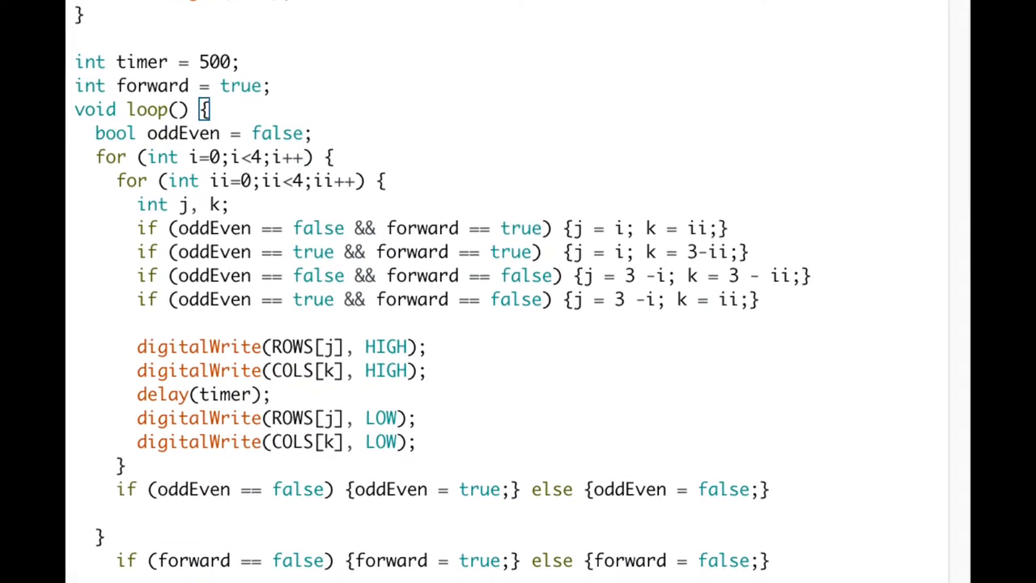